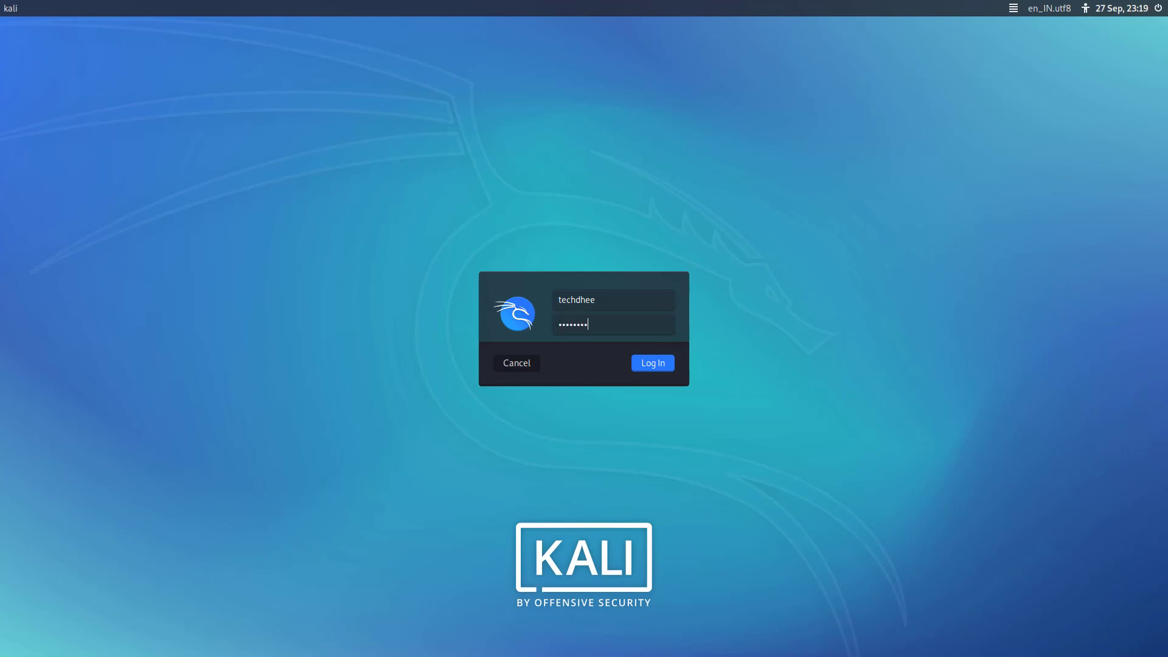
- Log in to the Kali desktop with the entered account credentials
{"action": "left_click", "coordinate": [650, 362]}
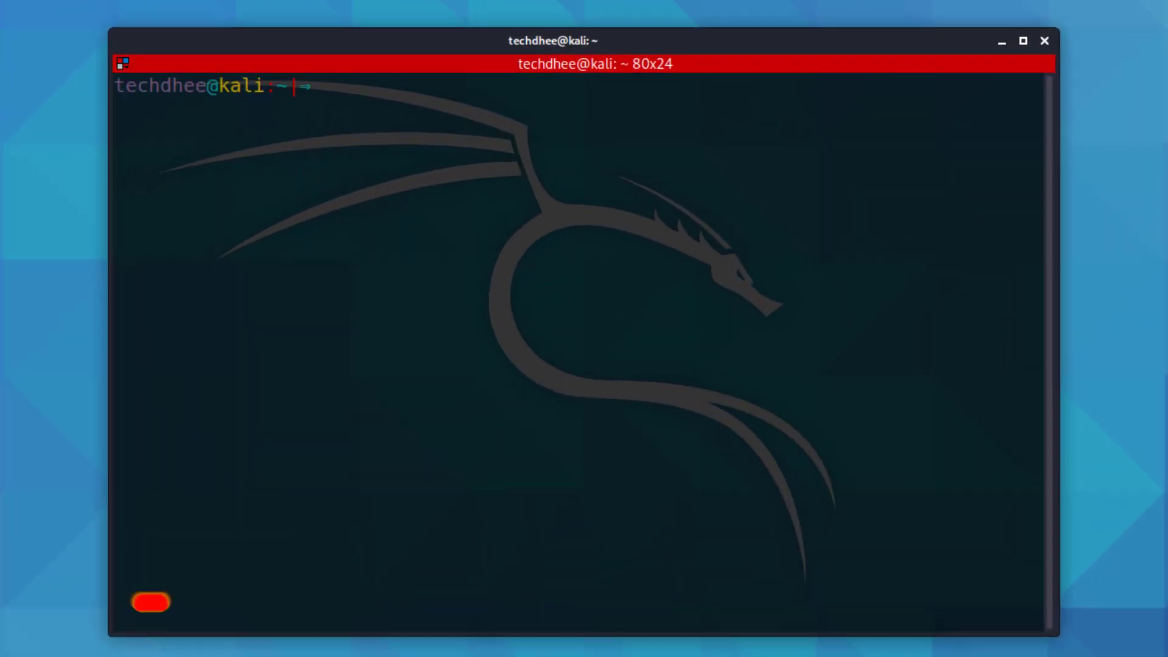
- Run sudo apt update, then read /etc/X11/default-display-manager to confirm LightDM is the default
{"action": "type", "text": "sudo apt"}
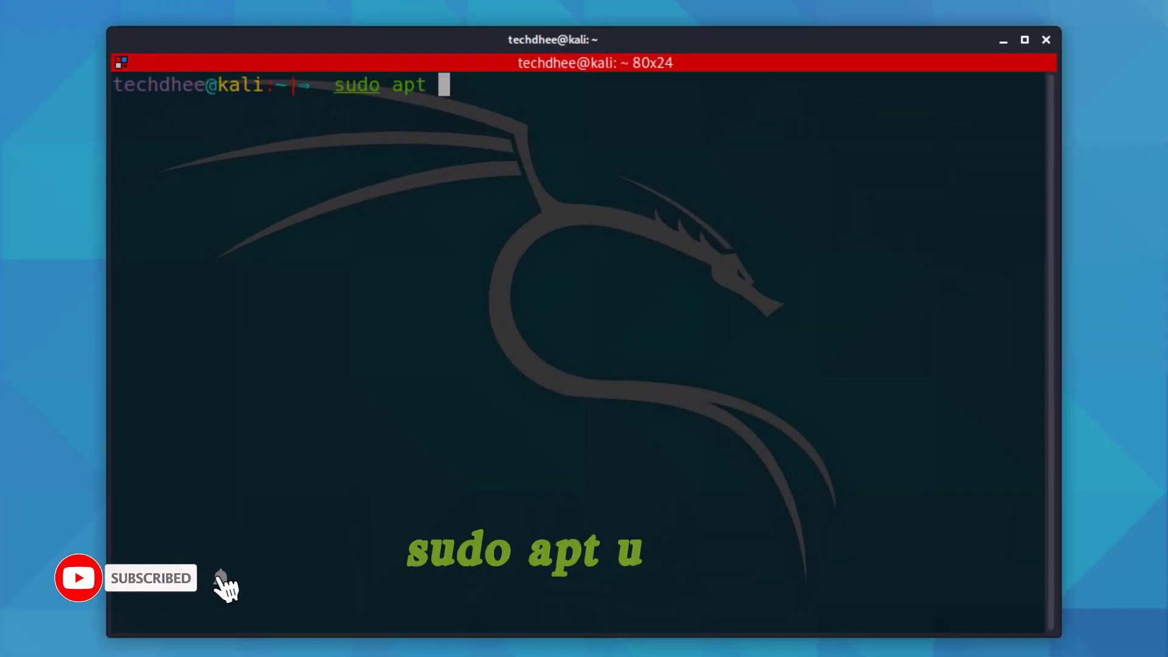
{"action": "type", "text": "update"}
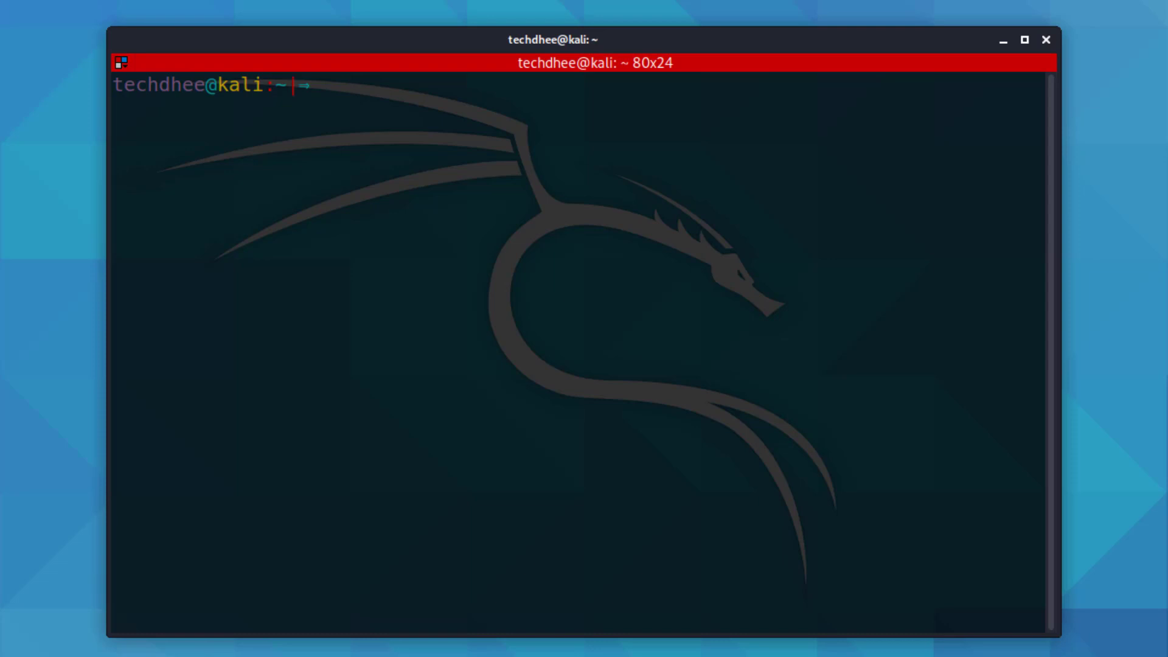
{"action": "type", "text": "cat /etc/X11/default-display-manager"}
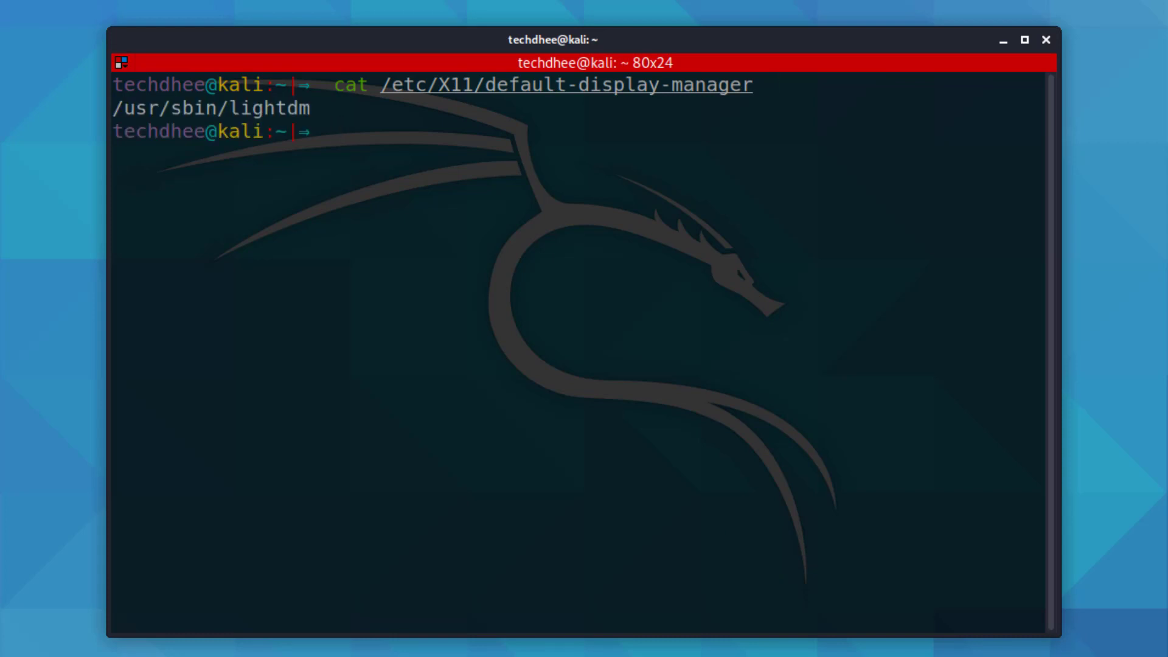
{"action": "type", "text": "sudo nano /etc/X11/default-display-manager"}
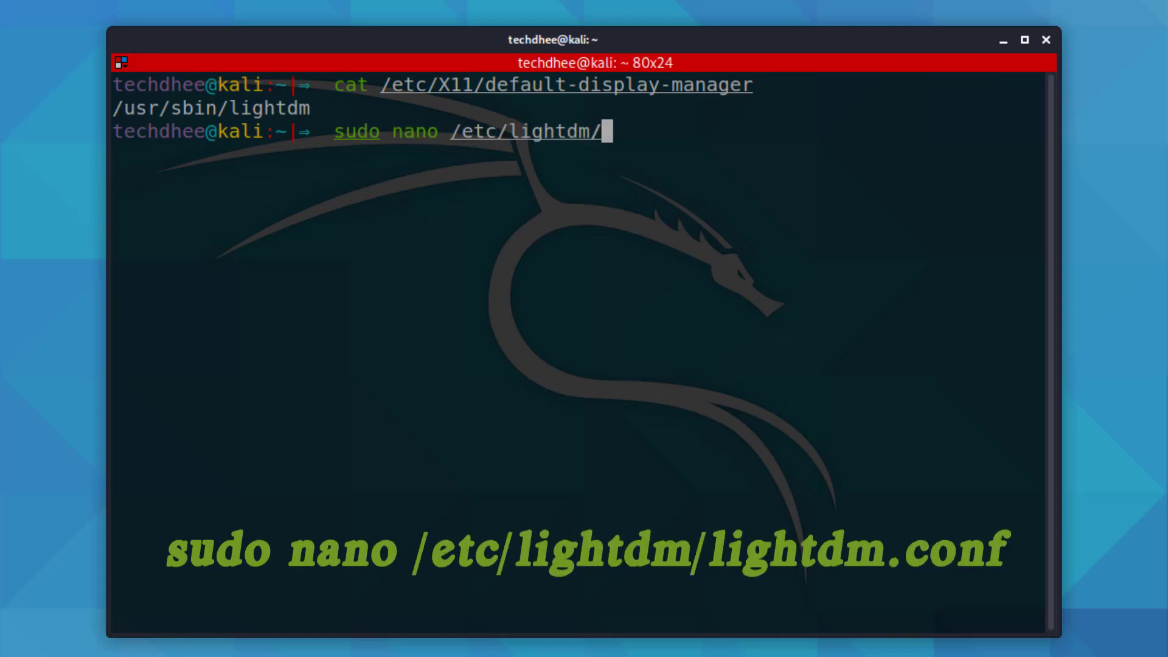
- Open /etc/lightdm/lightdm.conf in nano and scroll to the #autologin-user= line to uncomment it
{"action": "type", "text": "ligh"}
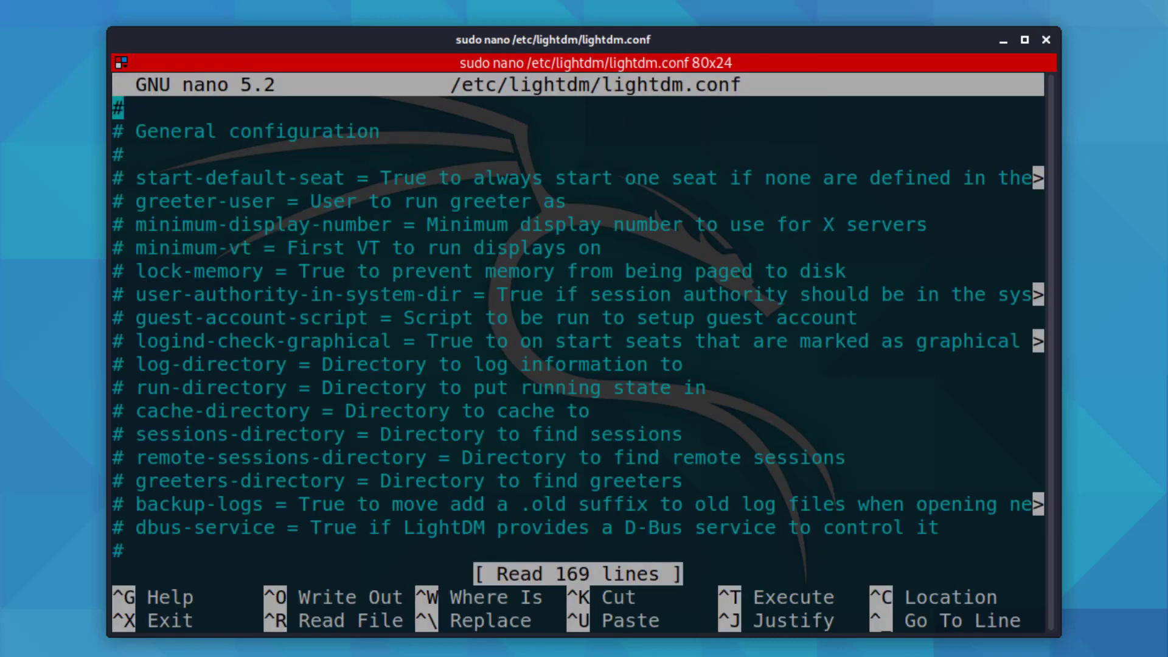
{"action": "scroll", "scroll_direction": "down", "scroll_amount": 3}
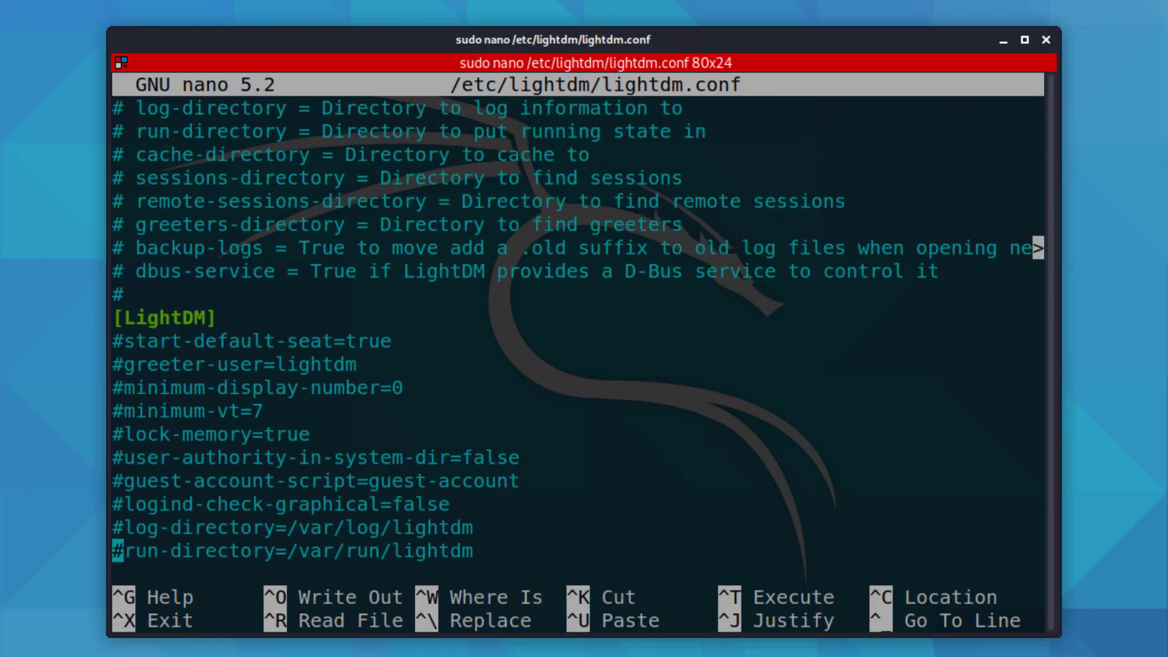
{"action": "scroll", "scroll_direction": "down", "scroll_amount": 3}
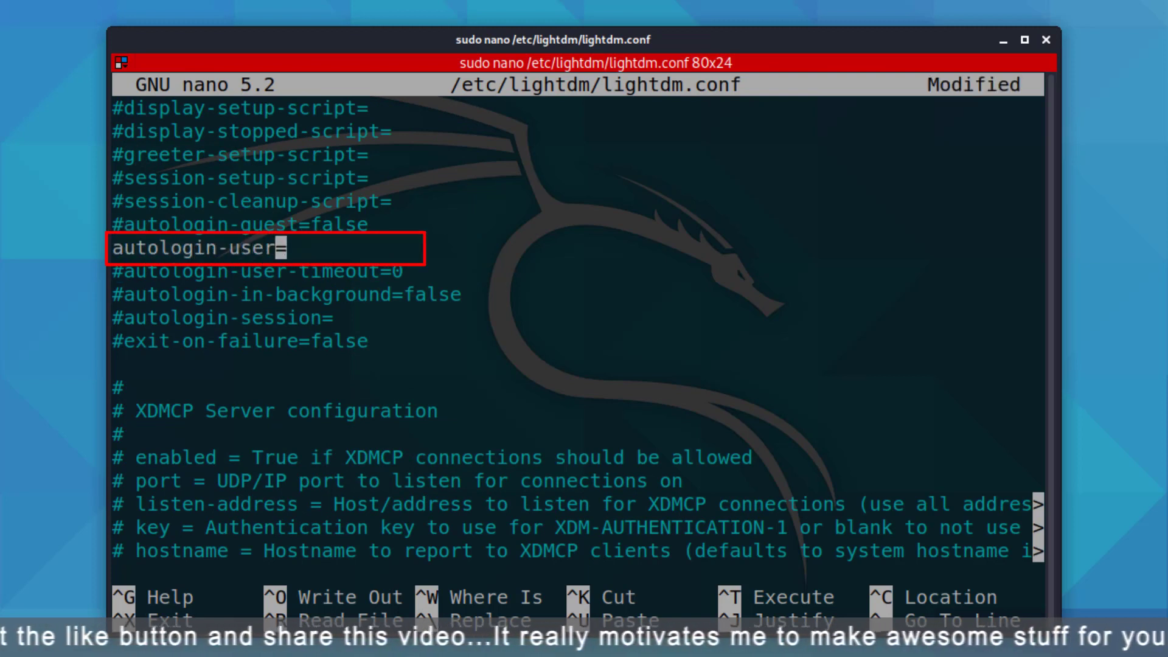
- Set autologin-user=techdhee, save lightdm.conf and exit nano
{"action": "type", "text": "techdhee"}
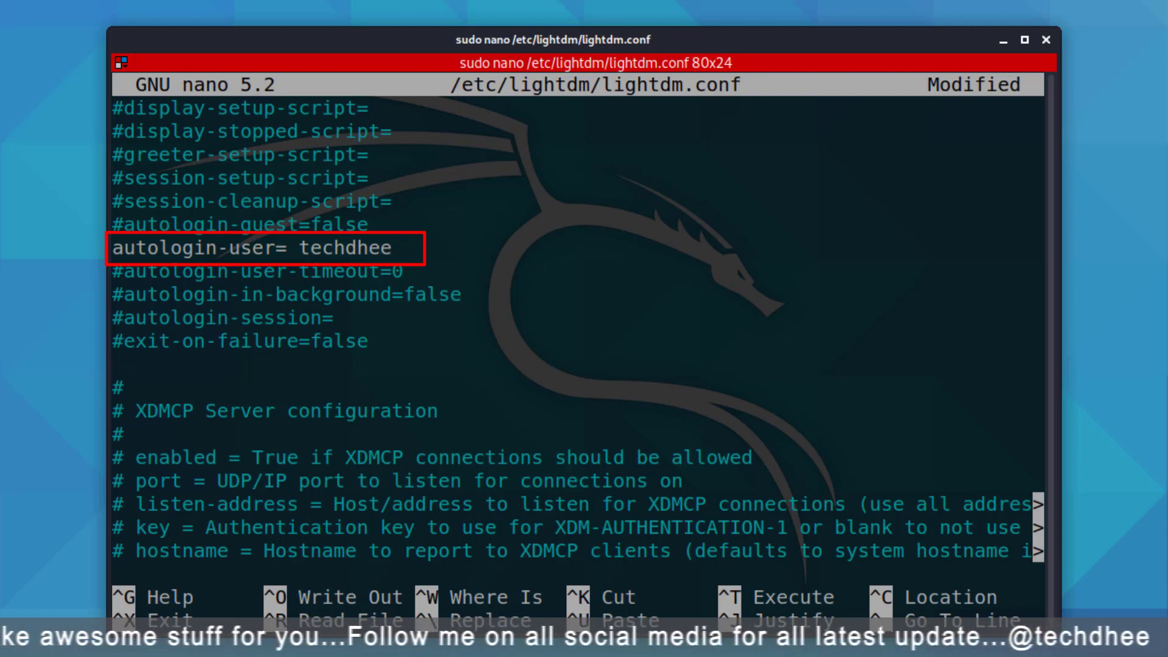
{"action": "key", "text": "ctrl+o"}
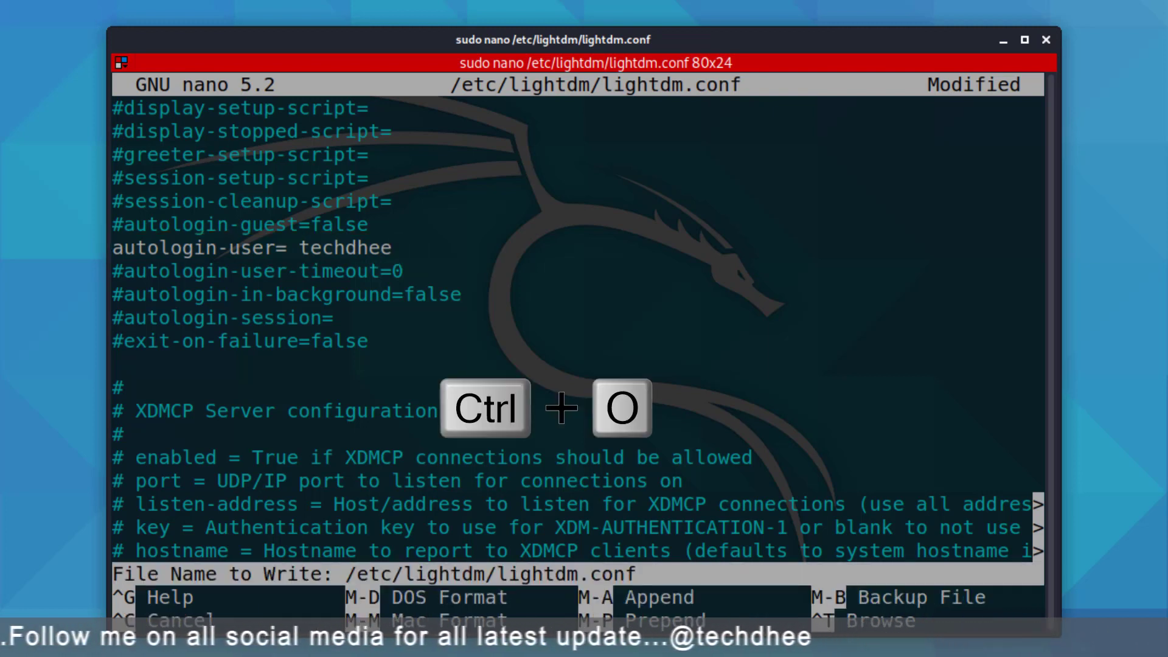
{"action": "key", "text": "enter"}
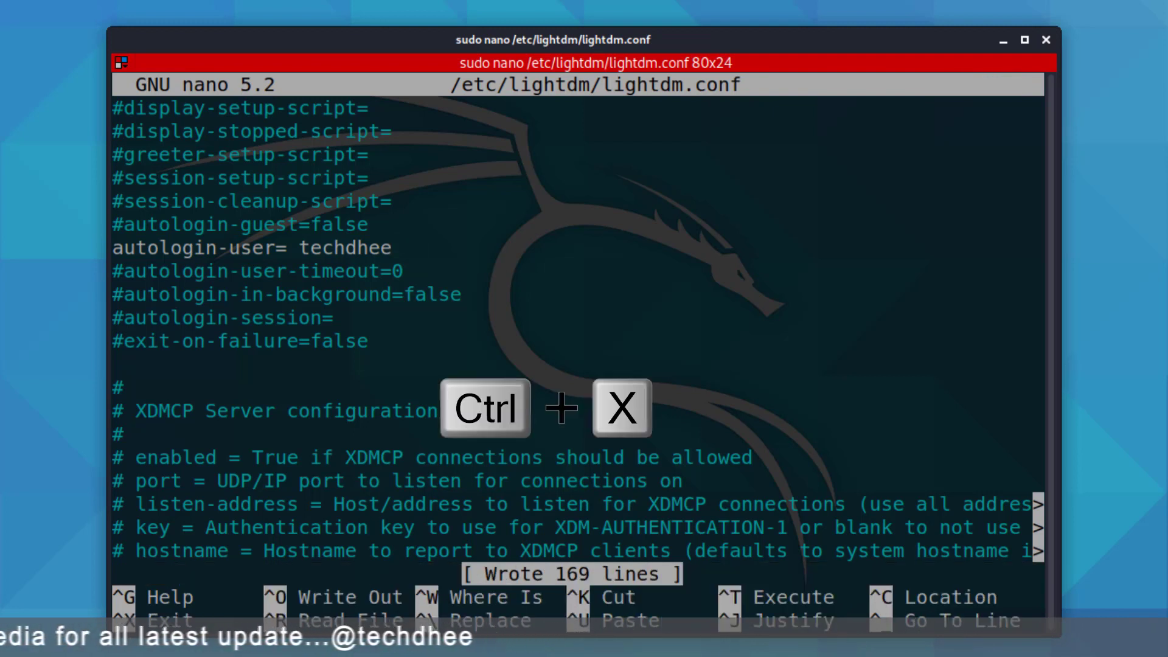
{"action": "key", "text": "ctrl+x"}
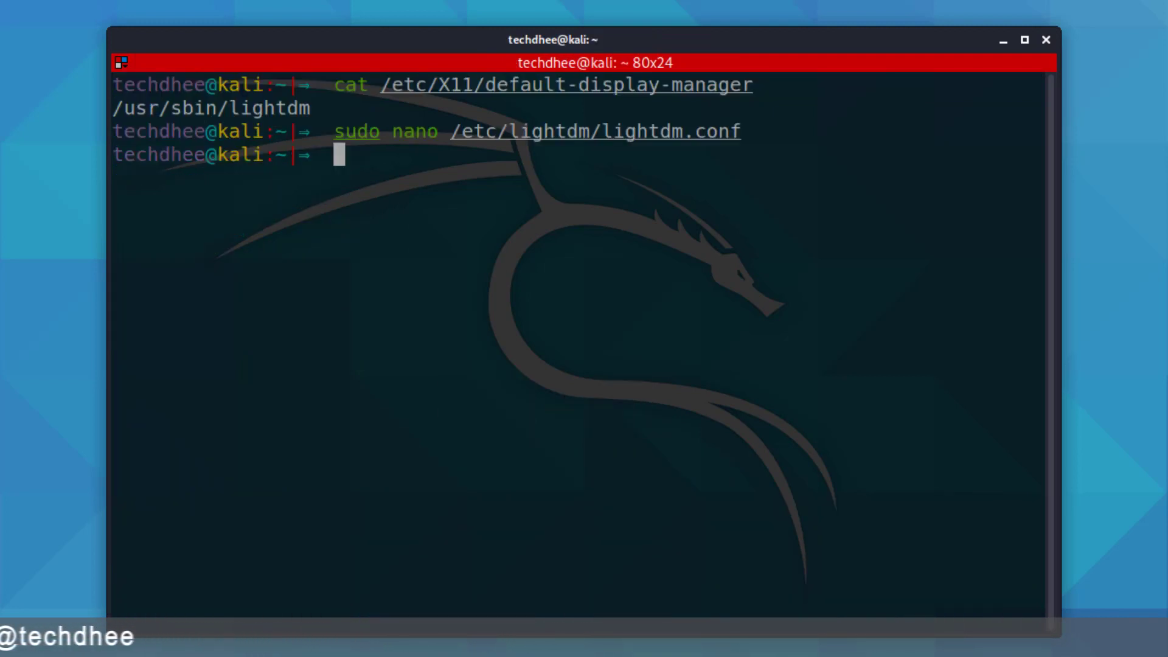
- Reboot the system with sudo init 6
{"action": "type", "text": "sudo init"}
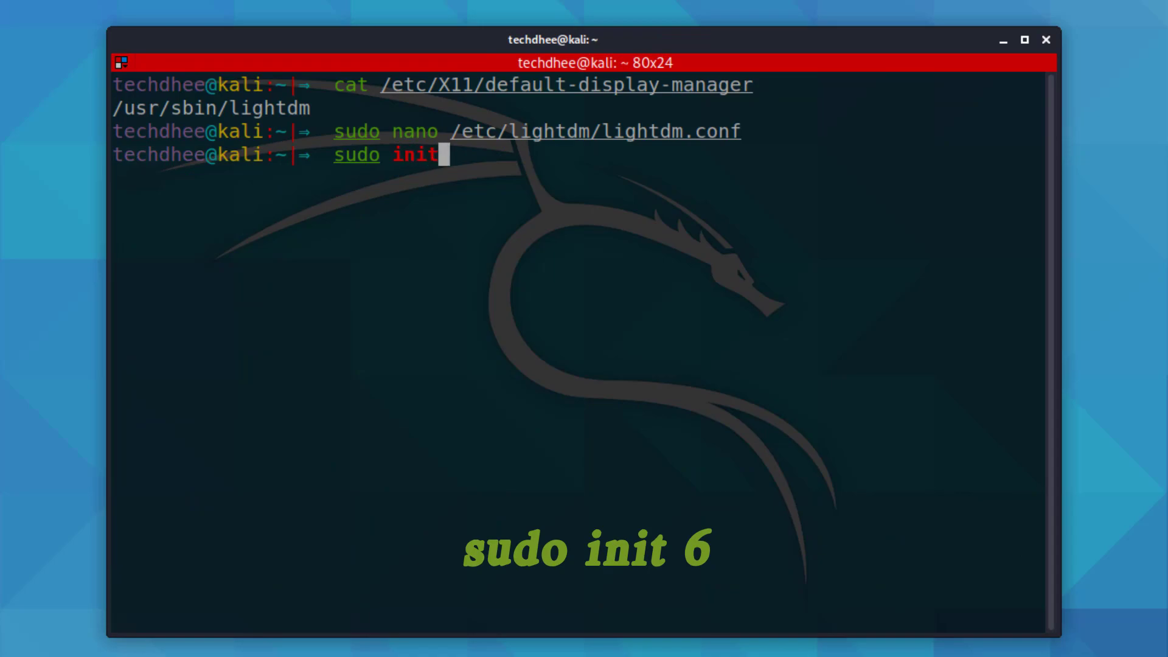
{"action": "key", "text": "Return"}
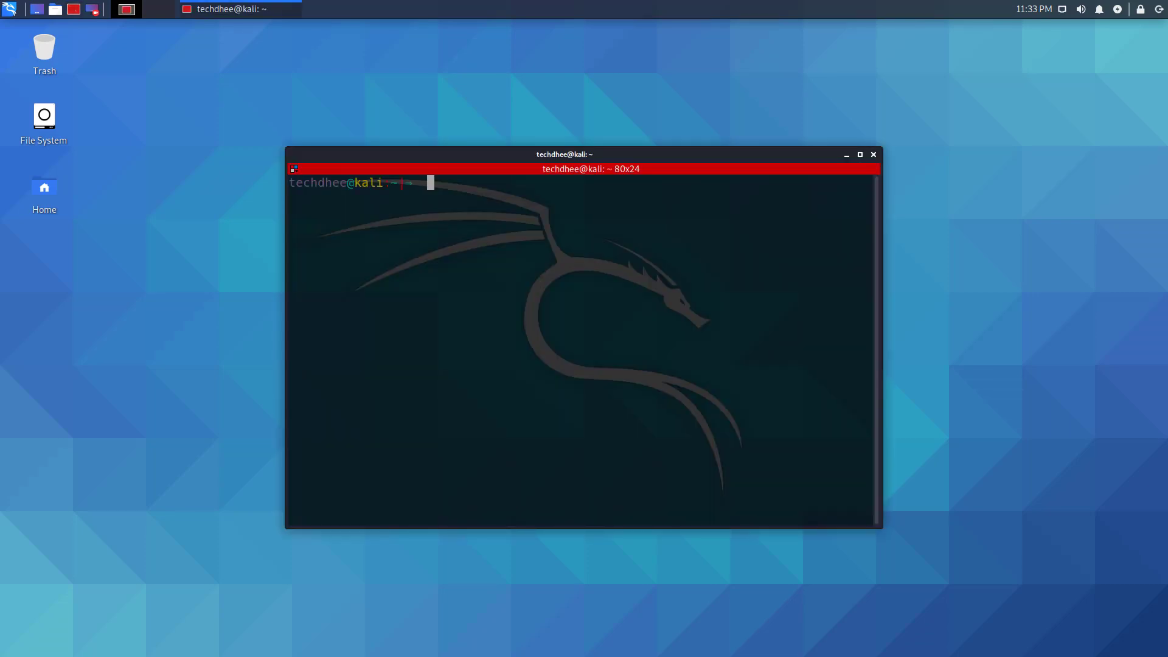
- Run whoami to check the logged-in user
{"action": "type", "text": "whoami"}
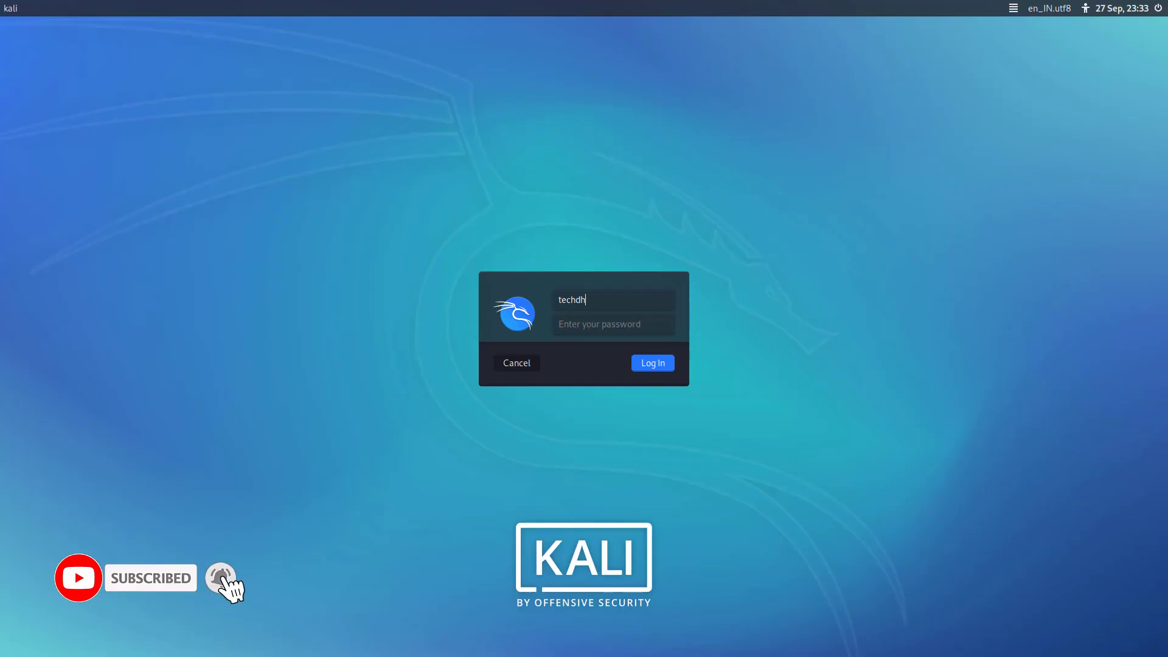
- Log in again from the Kali login screen to reach the desktop
{"action": "left_click", "coordinate": [651, 362]}
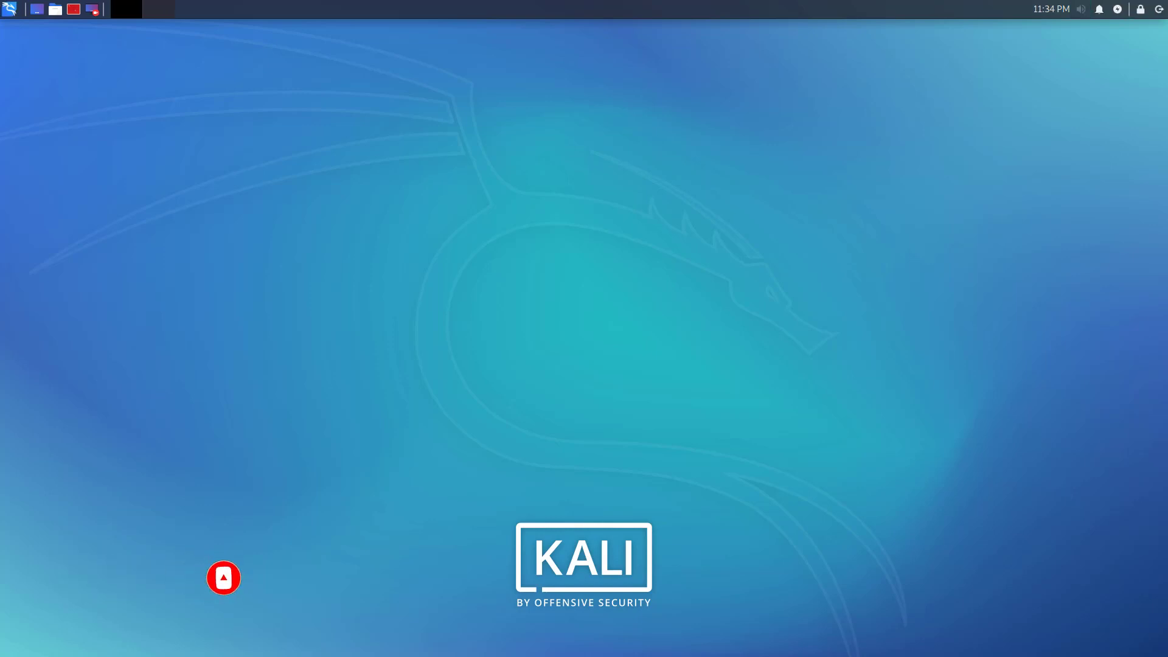